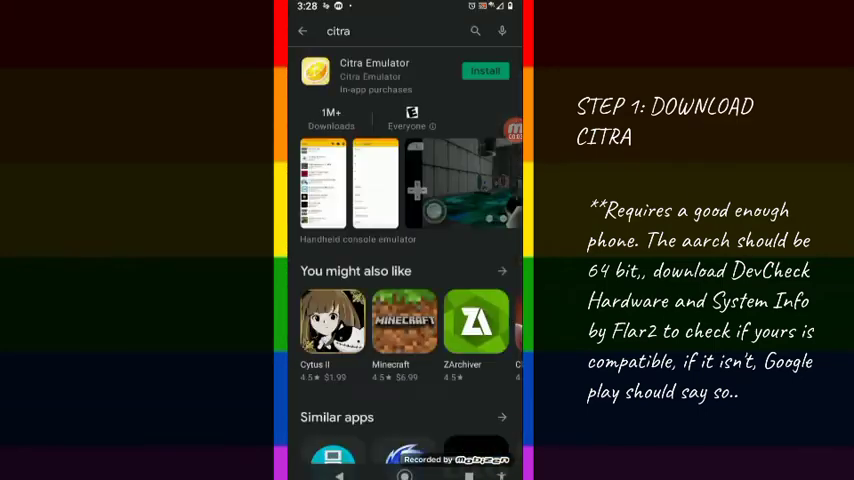
# Install Citra Emulator (Early Access) by Citra Emulator from its Play Store listing
pyautogui.click(400, 32)
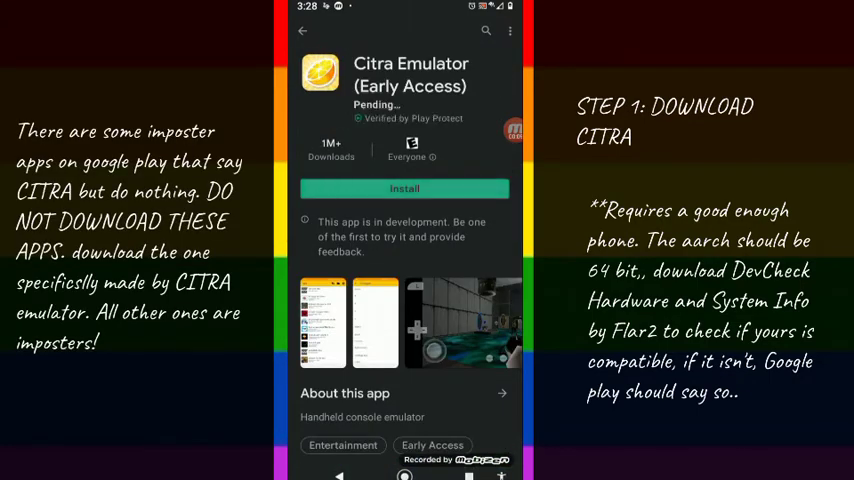
pyautogui.click(404, 188)
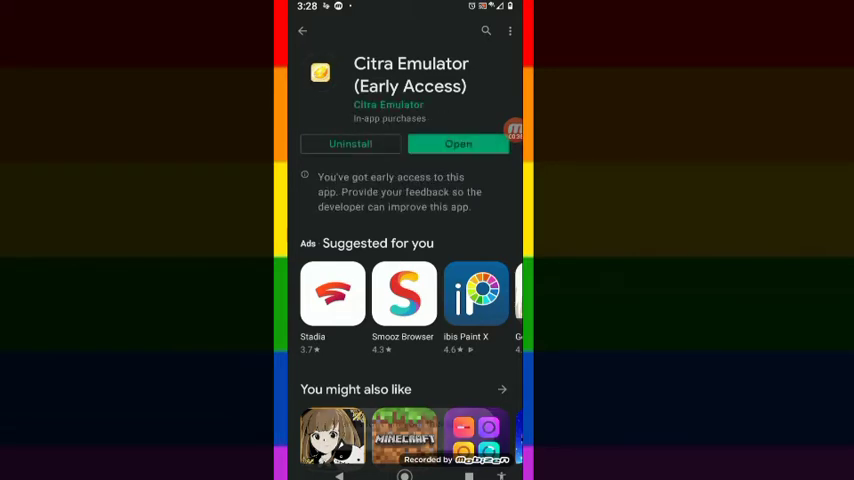
# Save the 1.2 MB Flipnote Studio 3D .cia from the mega.nz link to the phone
pyautogui.click(458, 144)
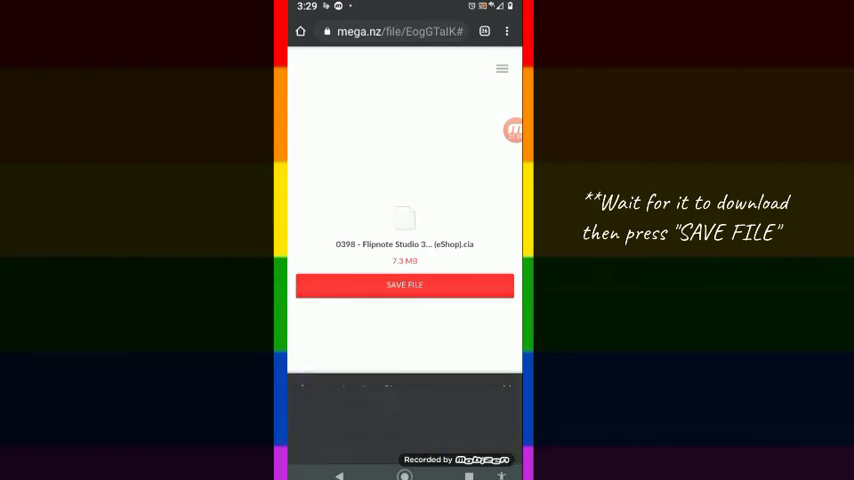
pyautogui.click(404, 284)
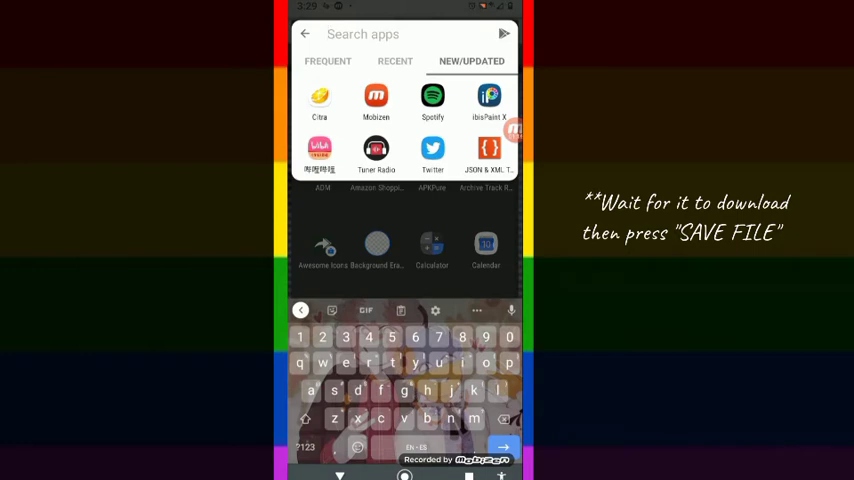
# Launch Citra, dismiss the welcome notice and allow it to access files on the phone
pyautogui.click(320, 104)
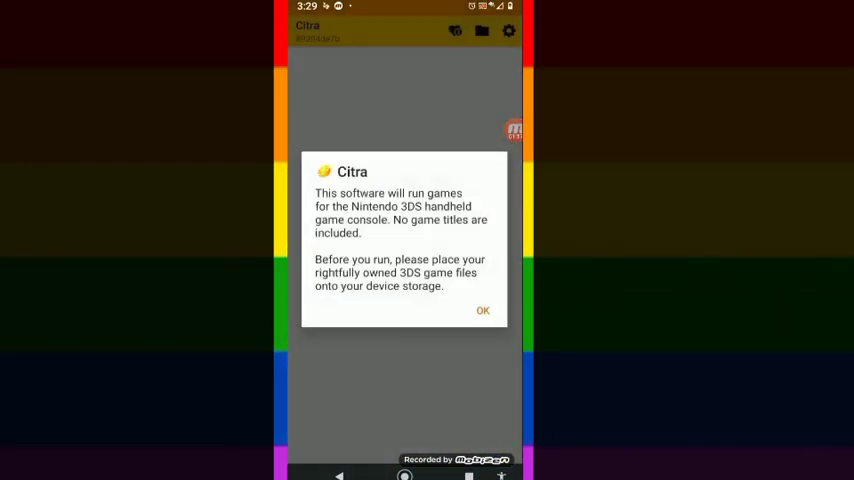
pyautogui.click(482, 310)
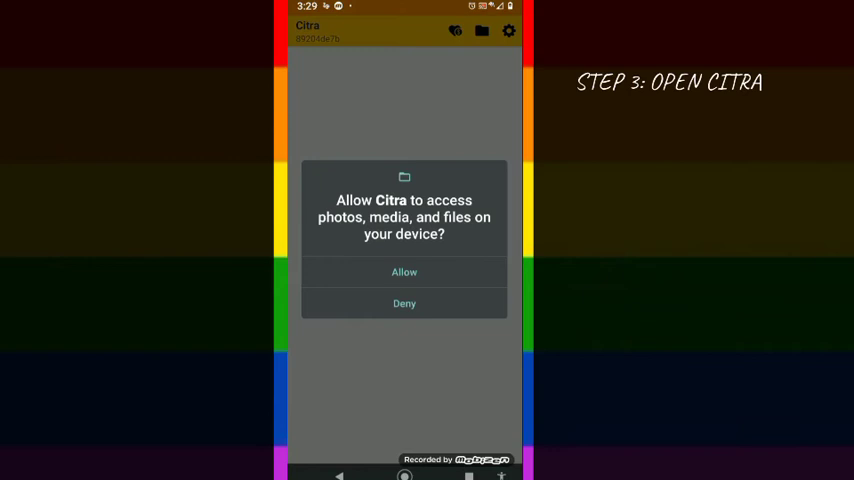
pyautogui.click(404, 272)
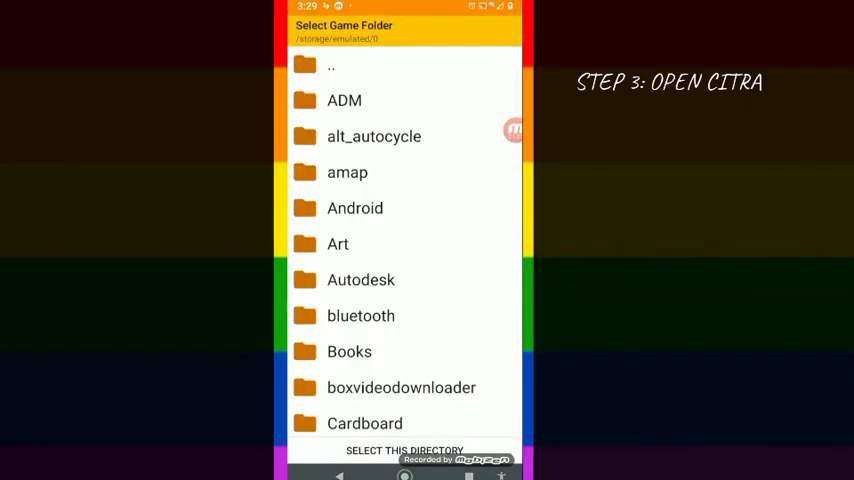
# Select the Download folder as the game folder and refresh the game list
pyautogui.scroll(-3)
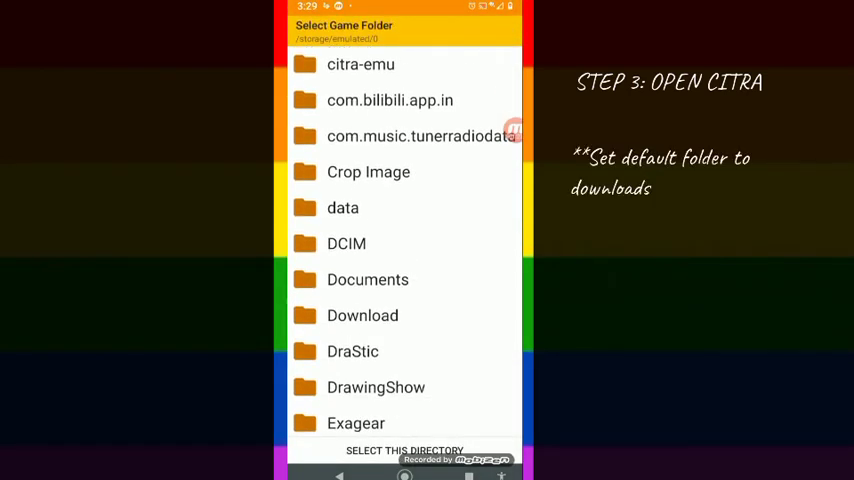
pyautogui.click(404, 452)
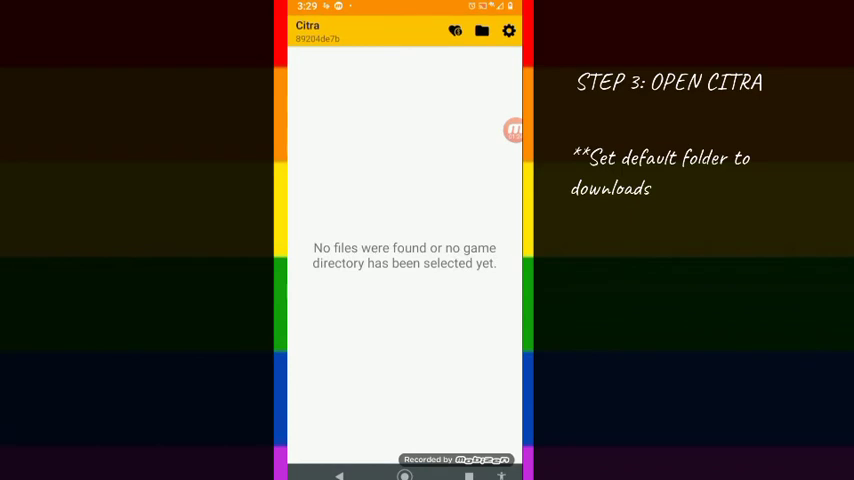
pyautogui.click(482, 32)
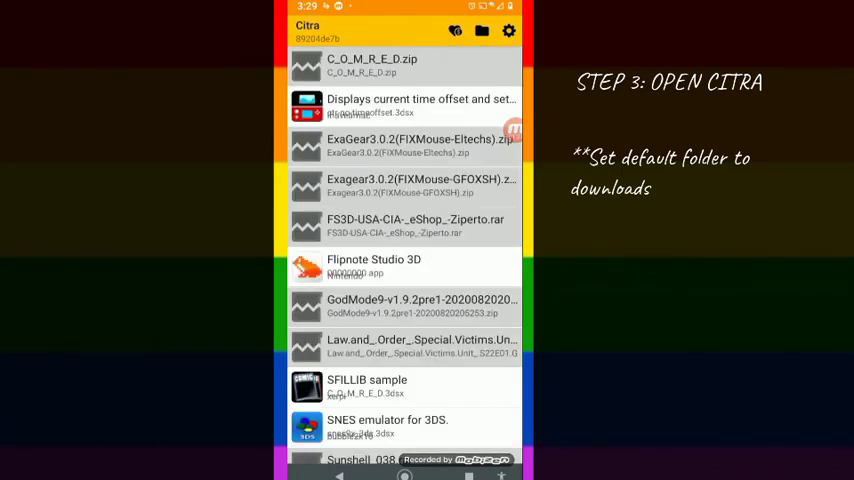
# Start installing a CIA file from Citra's add-games options
pyautogui.click(482, 32)
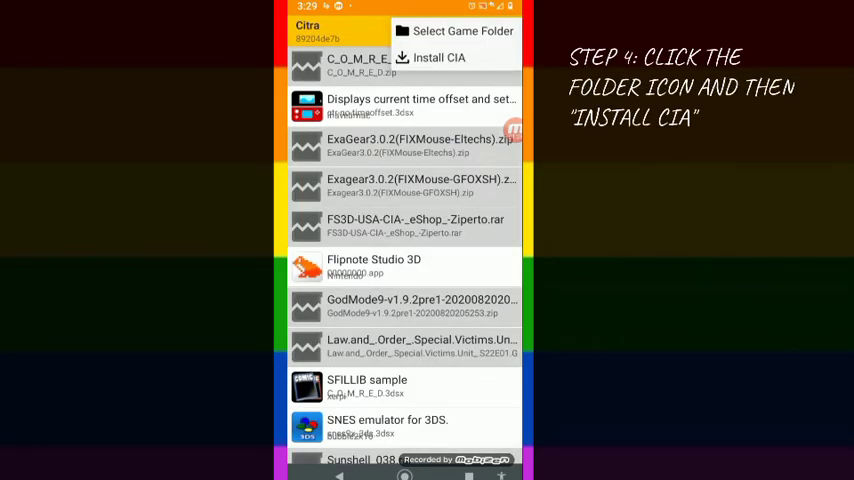
pyautogui.click(440, 56)
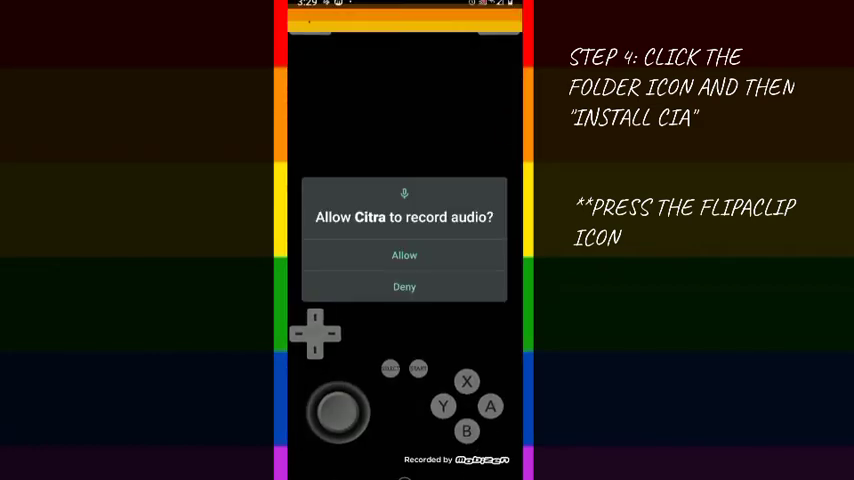
# Allow audio recording, then apply this page's colour settings to all Flipnote pages
pyautogui.click(404, 256)
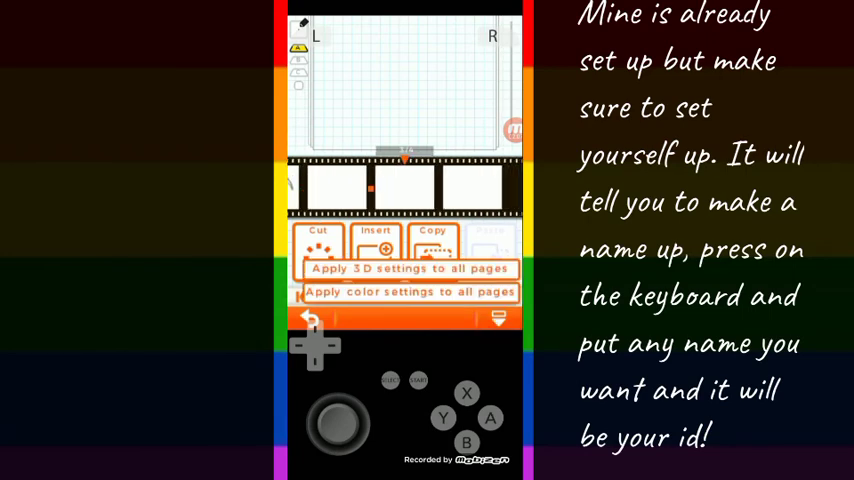
pyautogui.click(408, 292)
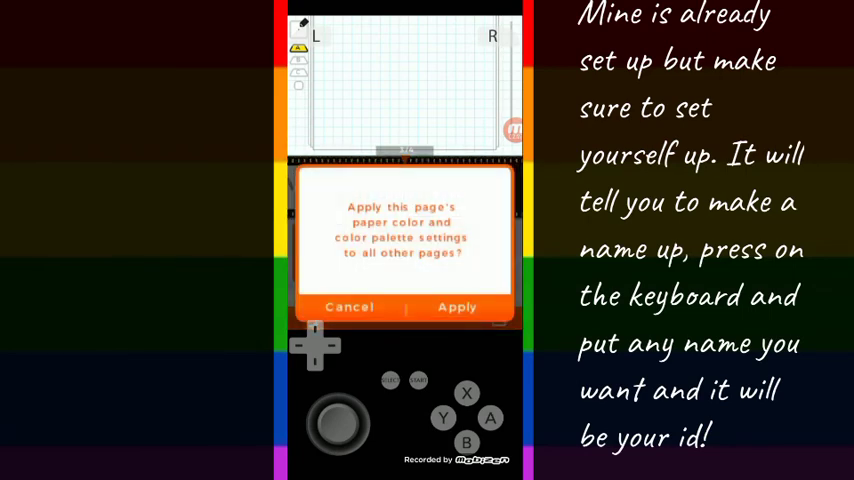